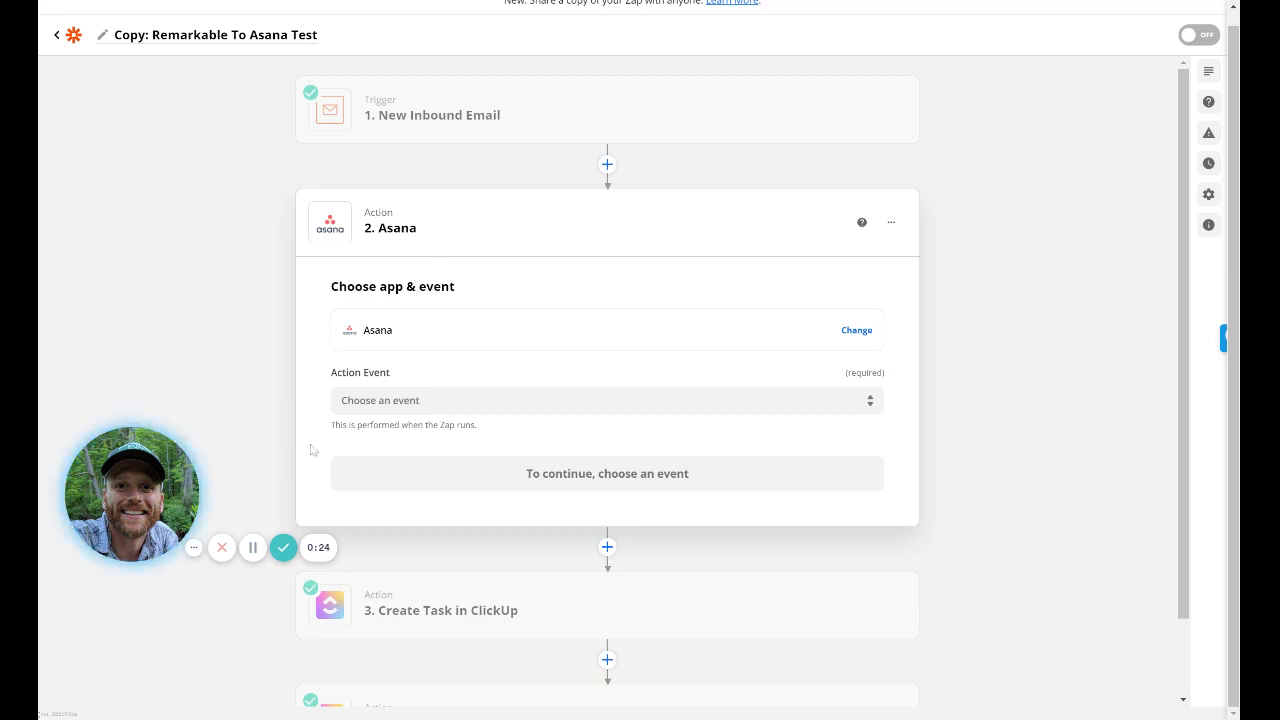
mouse_move(225, 404)
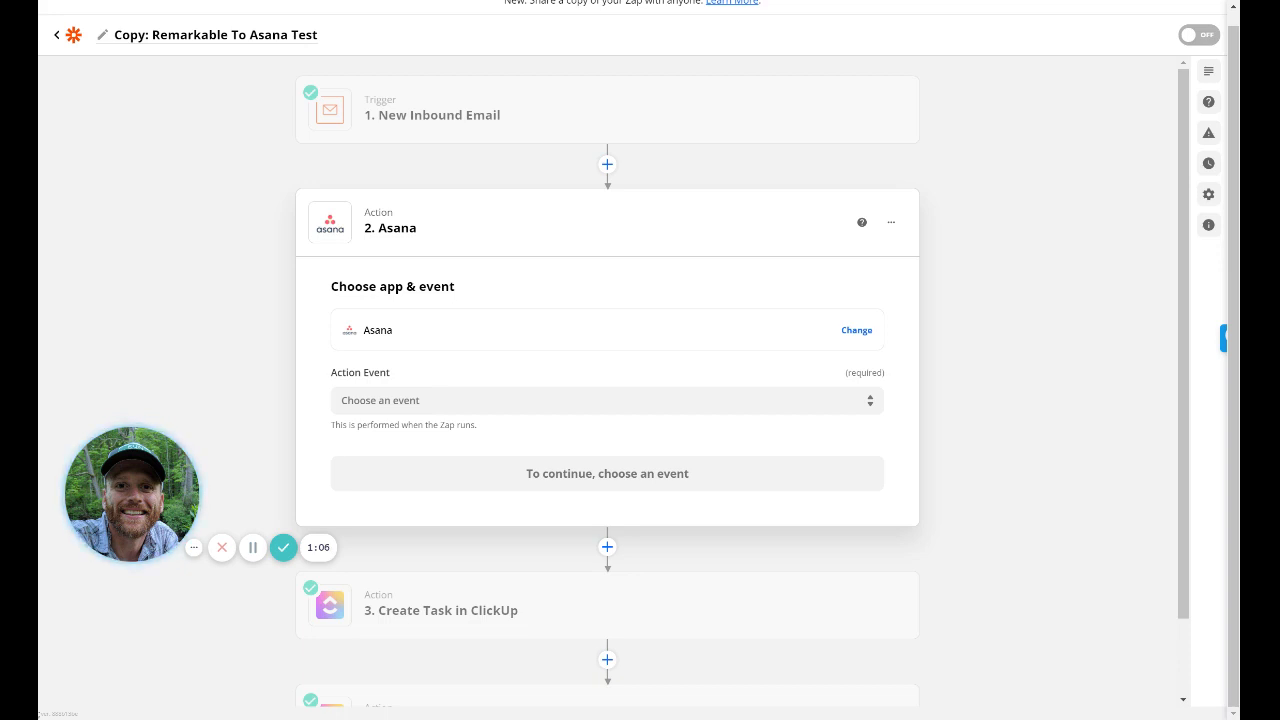
mouse_move(227, 213)
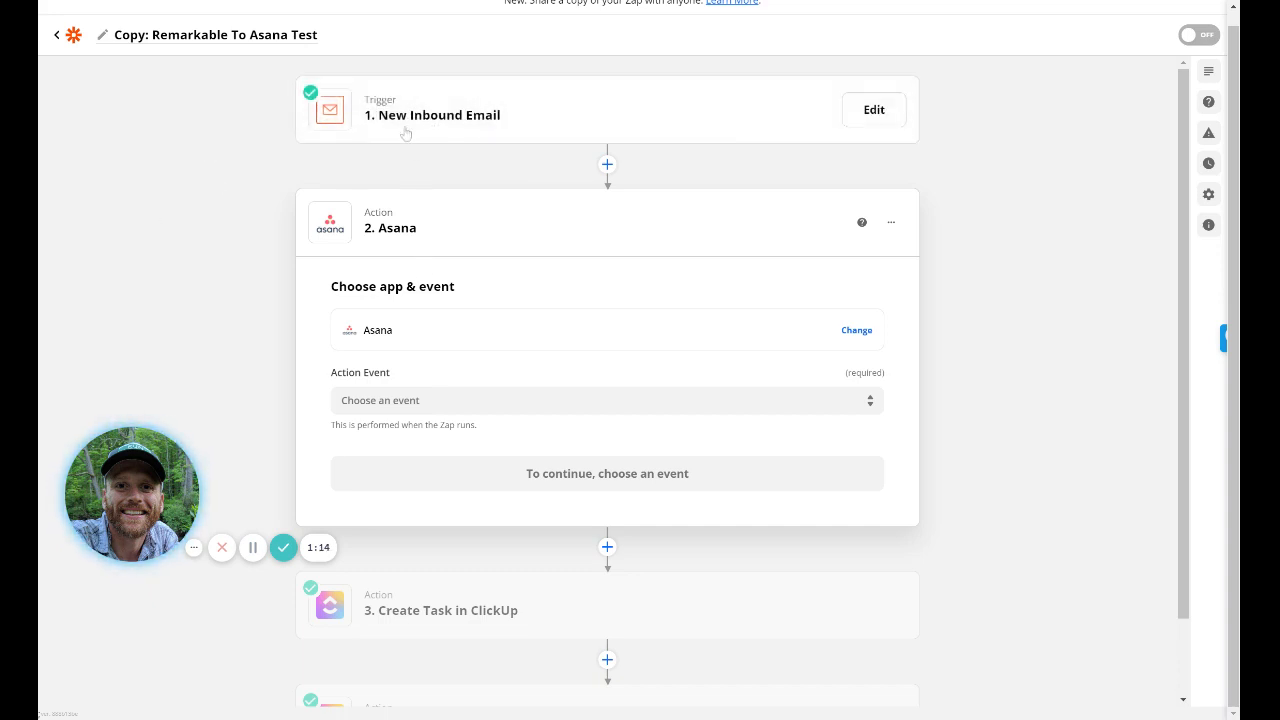
Scroll down through the zap's trigger, Asana and ClickUp steps to review them.
scroll(down, 3)
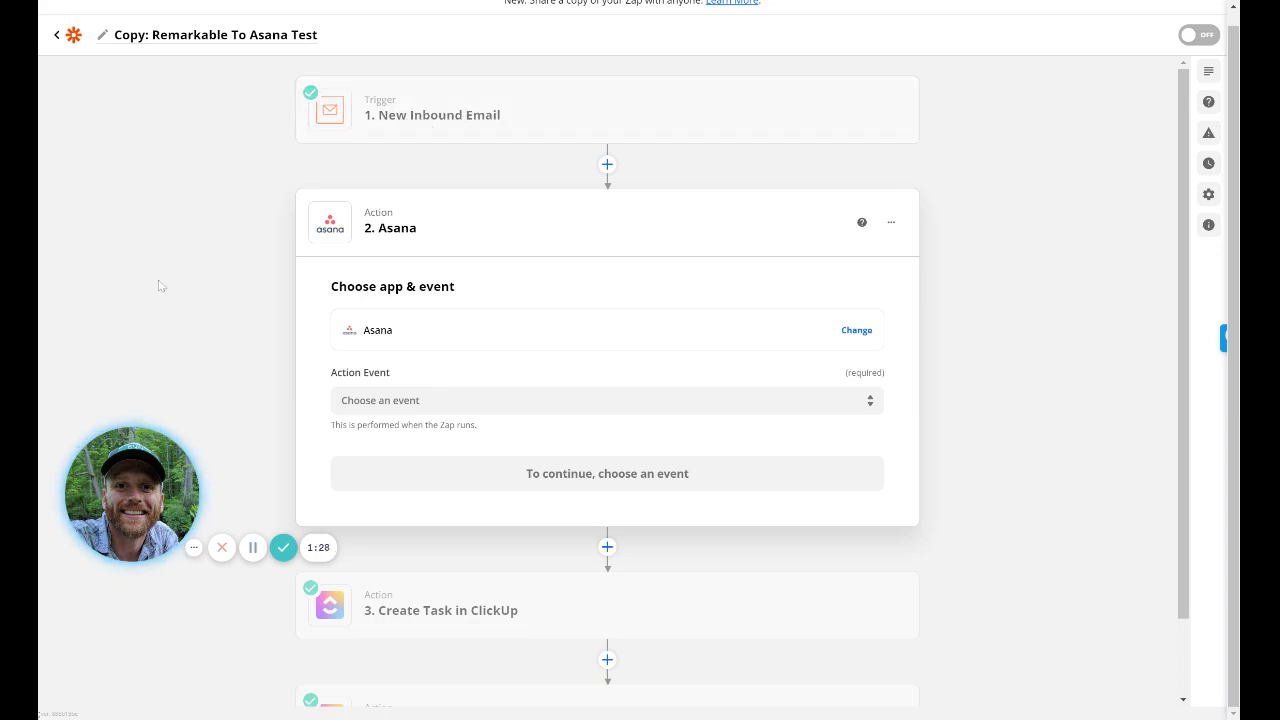
mouse_move(153, 208)
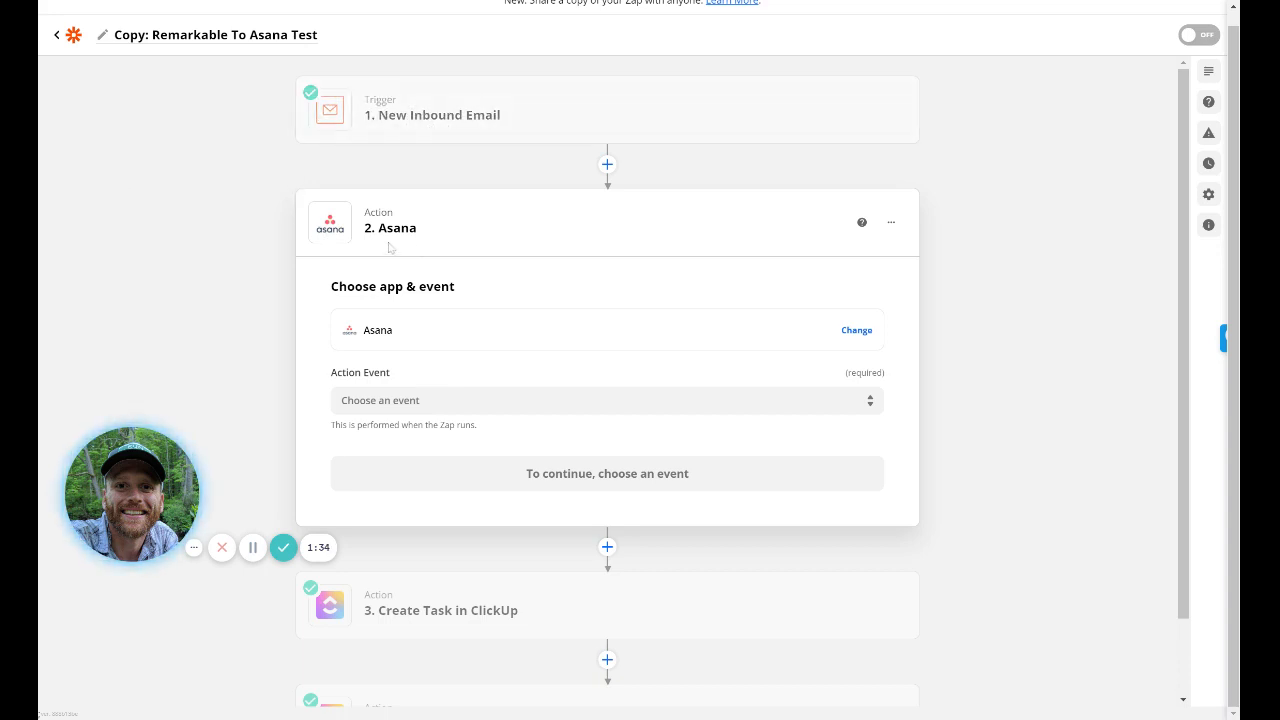
scroll(down, 3)
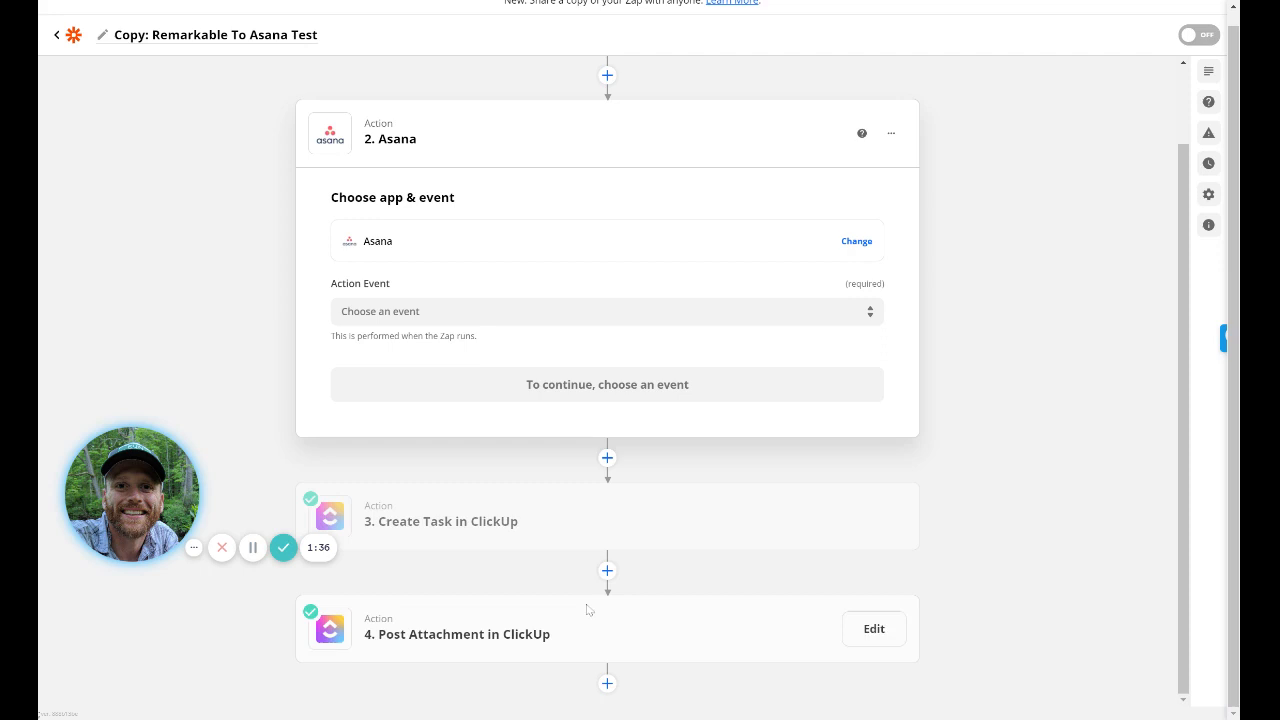
mouse_move(467, 612)
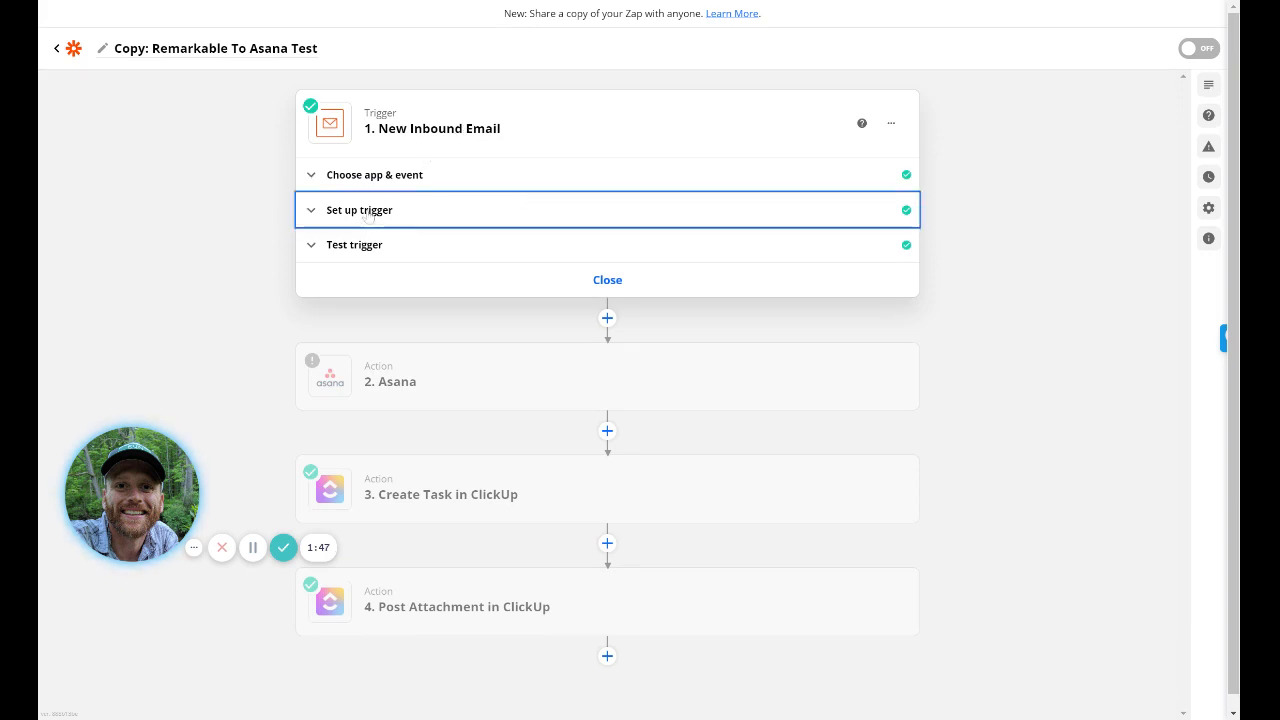
Show the trigger's inbound email address and select the private mailbox name.
click(359, 210)
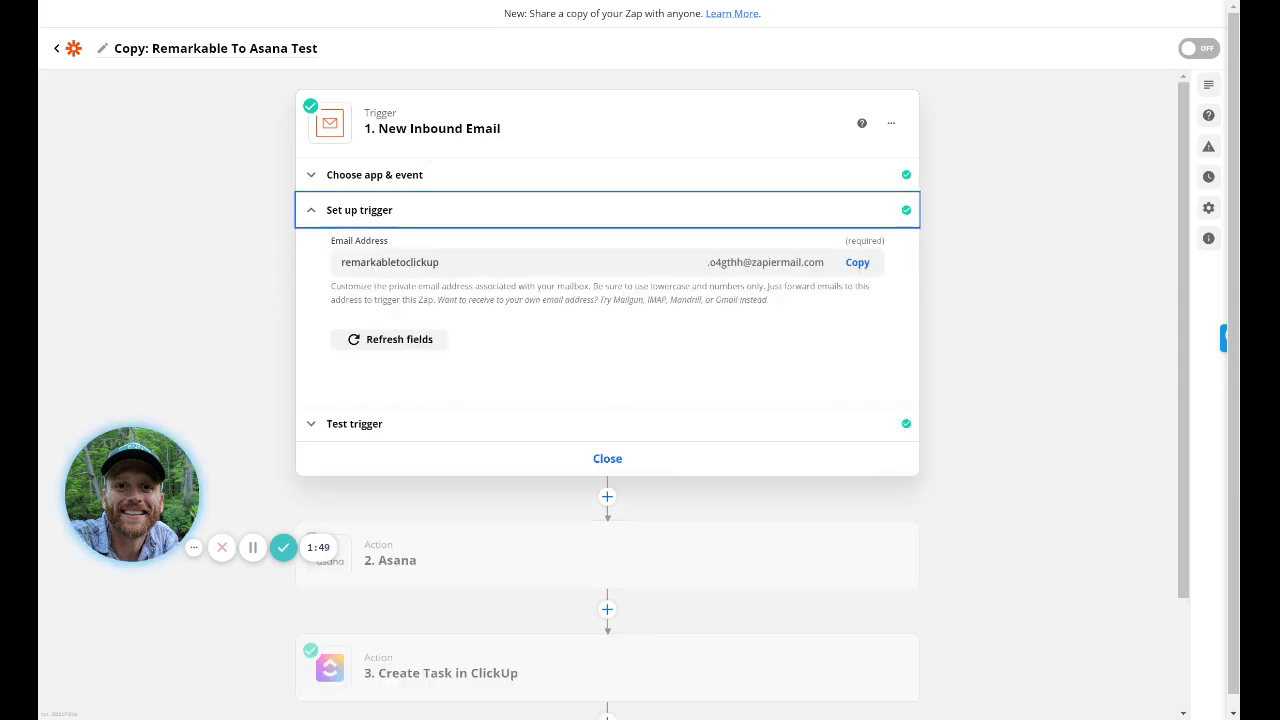
mouse_move(413, 276)
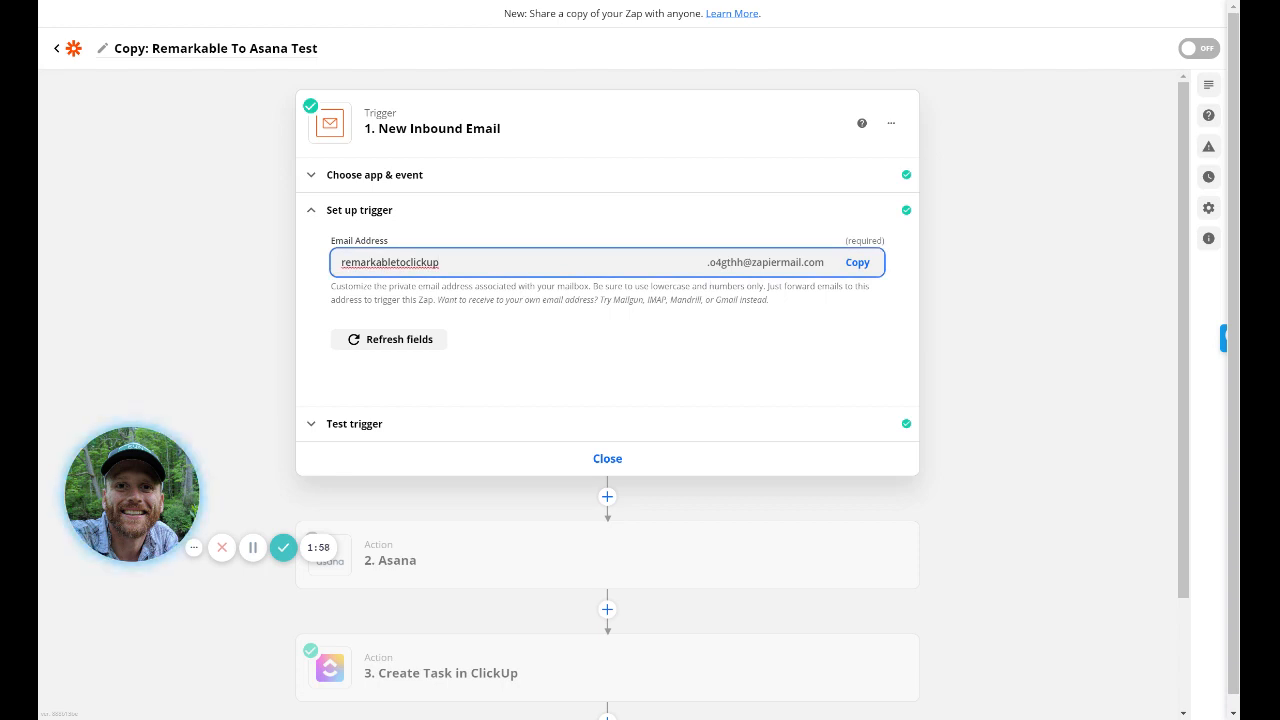
double_click(389, 262)
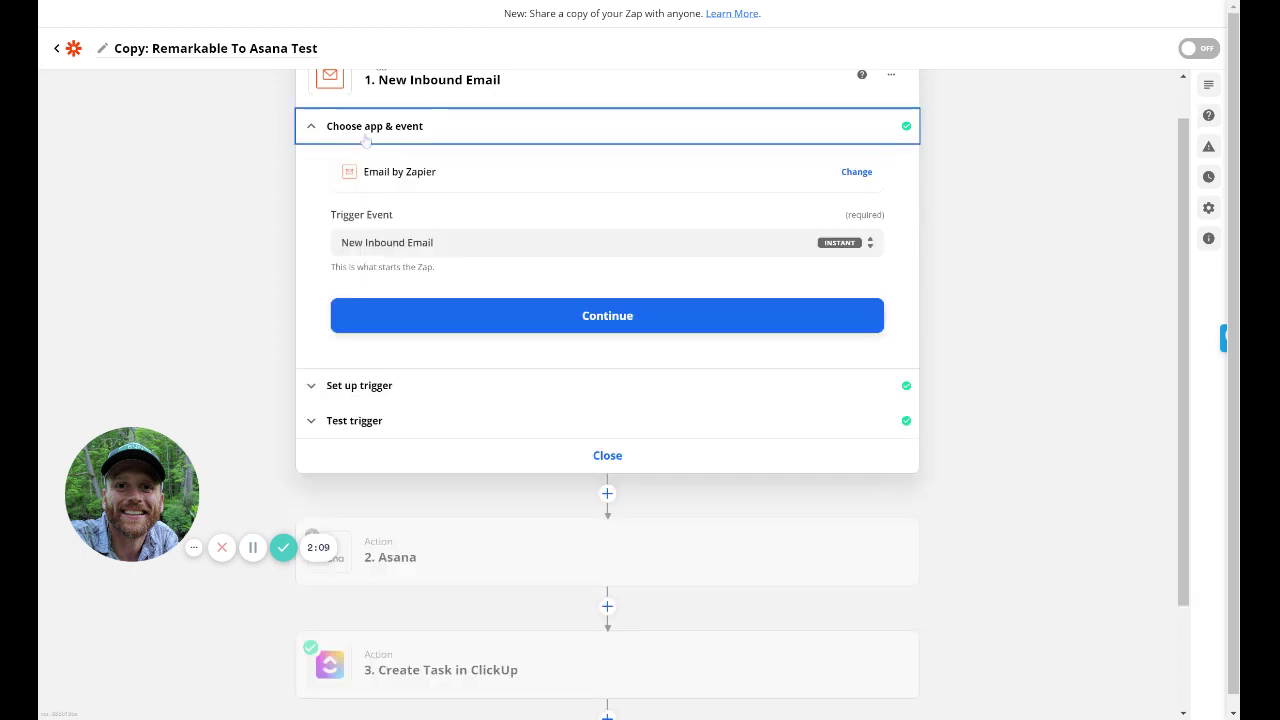
Scroll past the New Inbound Email trigger toward the Asana action step.
scroll(down, 3)
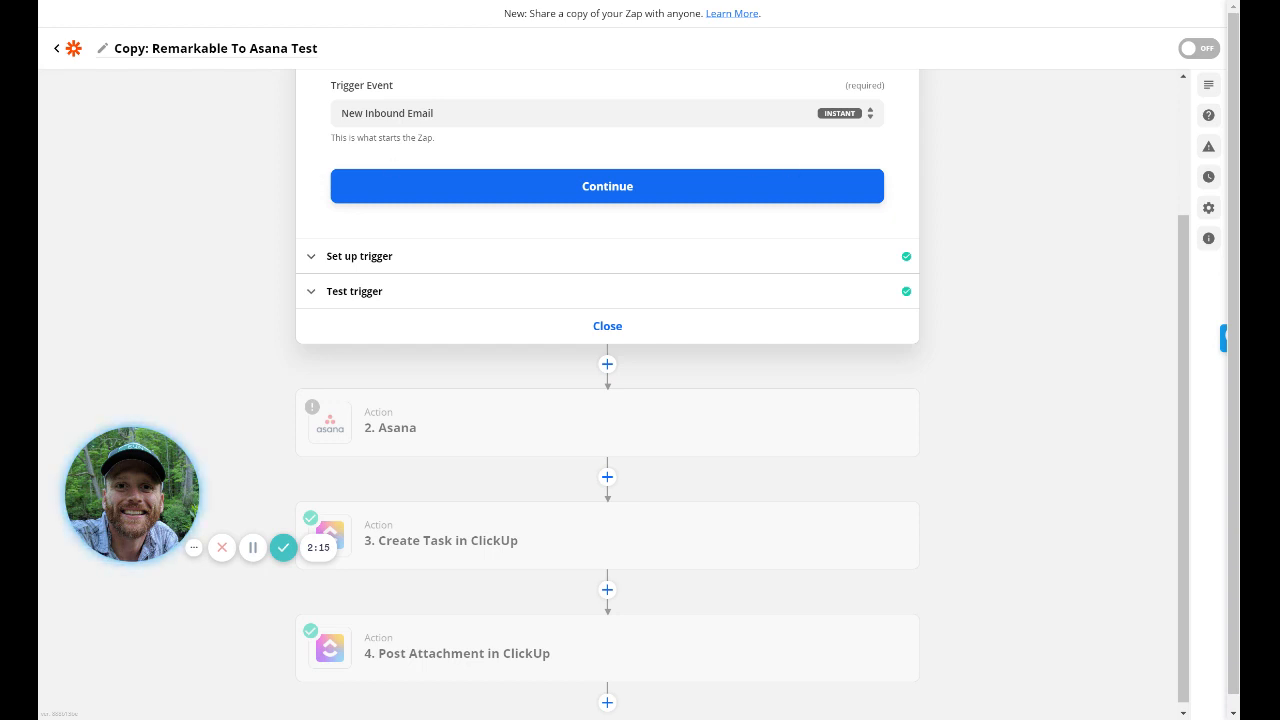
mouse_move(770, 161)
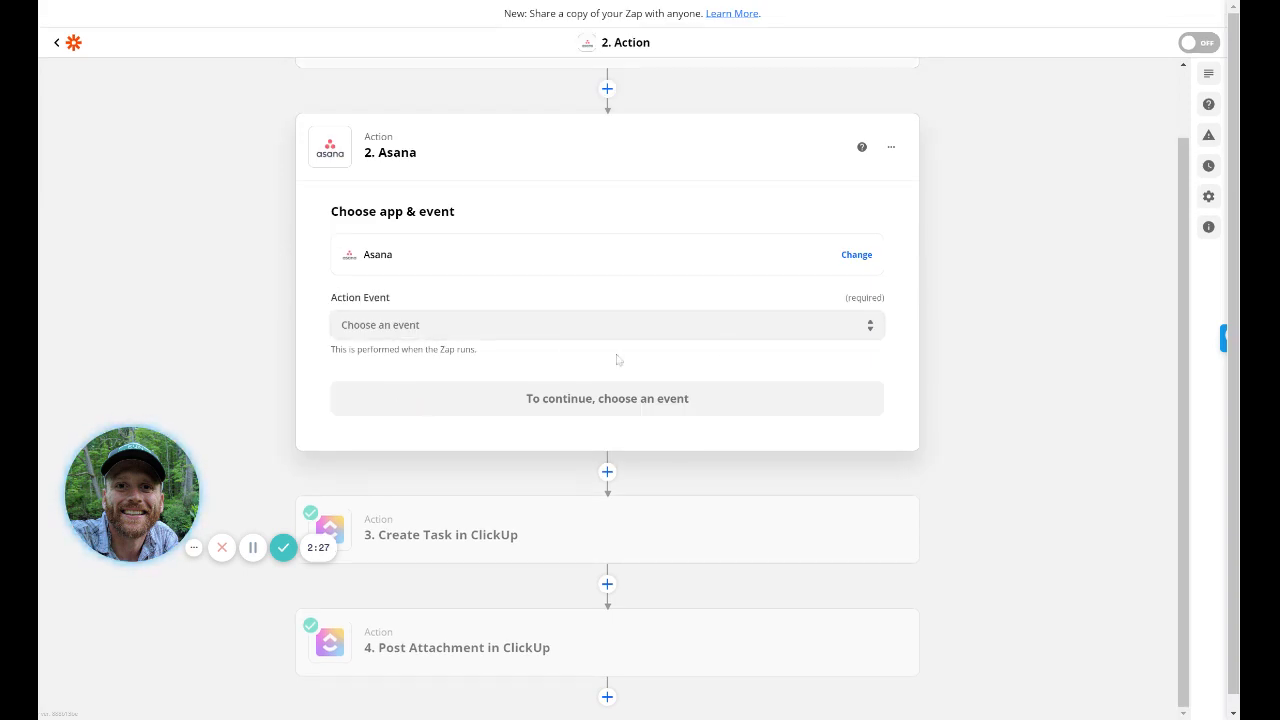
mouse_move(585, 351)
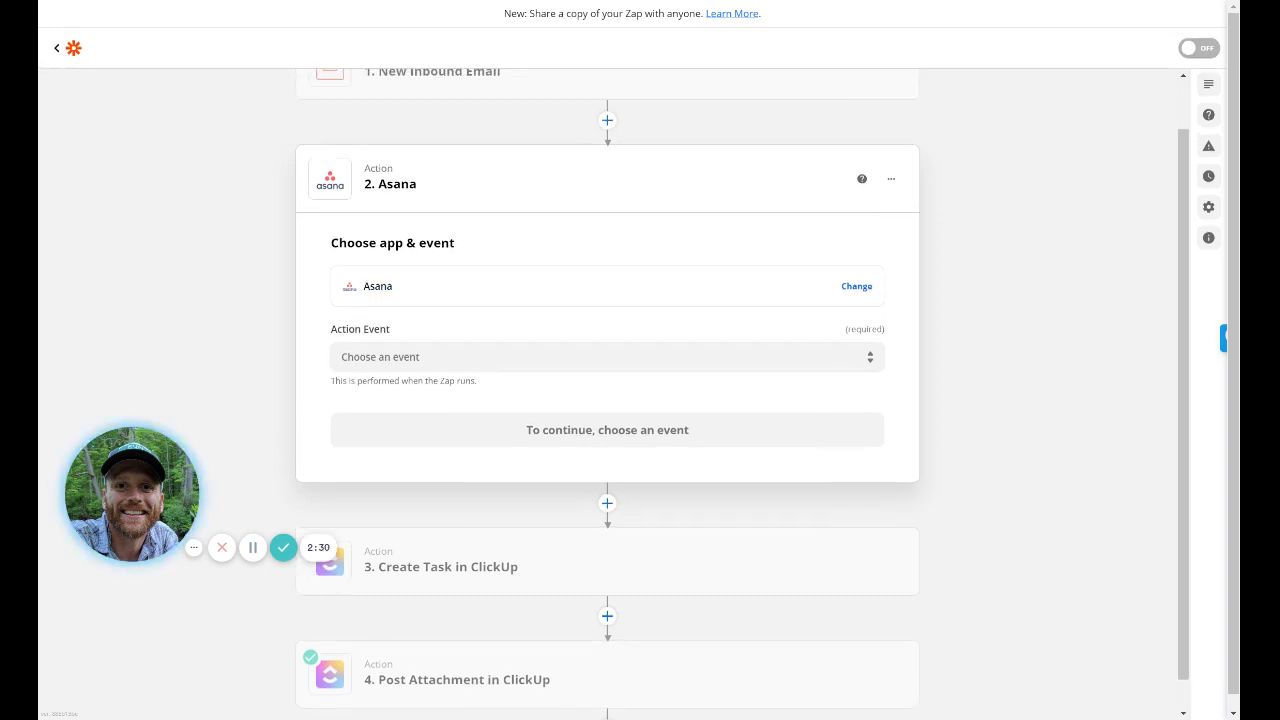
click(605, 357)
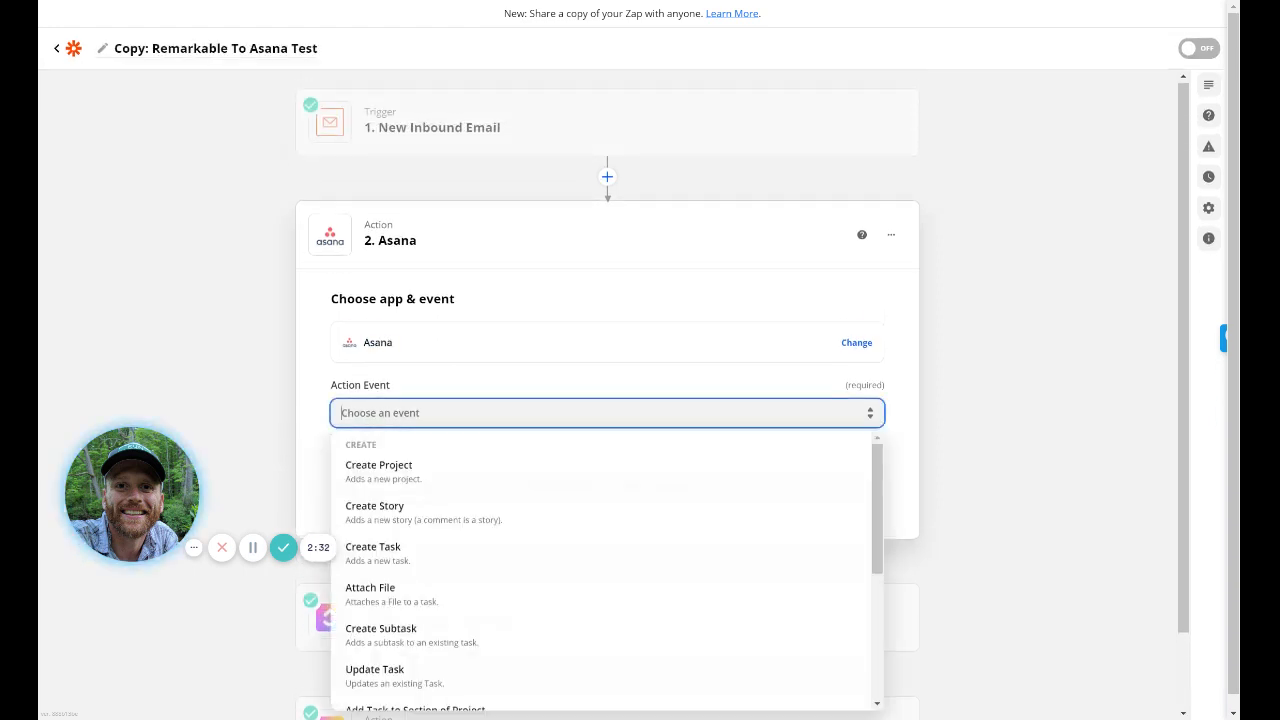
scroll(down, 3)
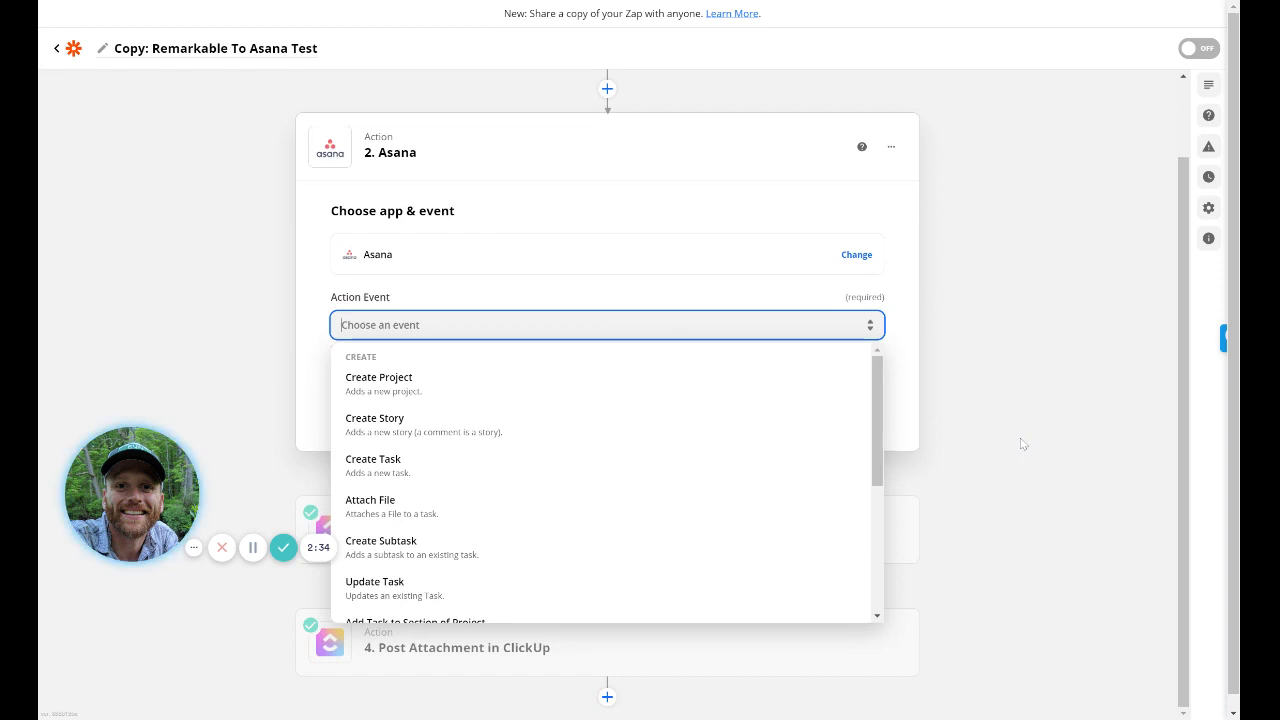
mouse_move(395, 473)
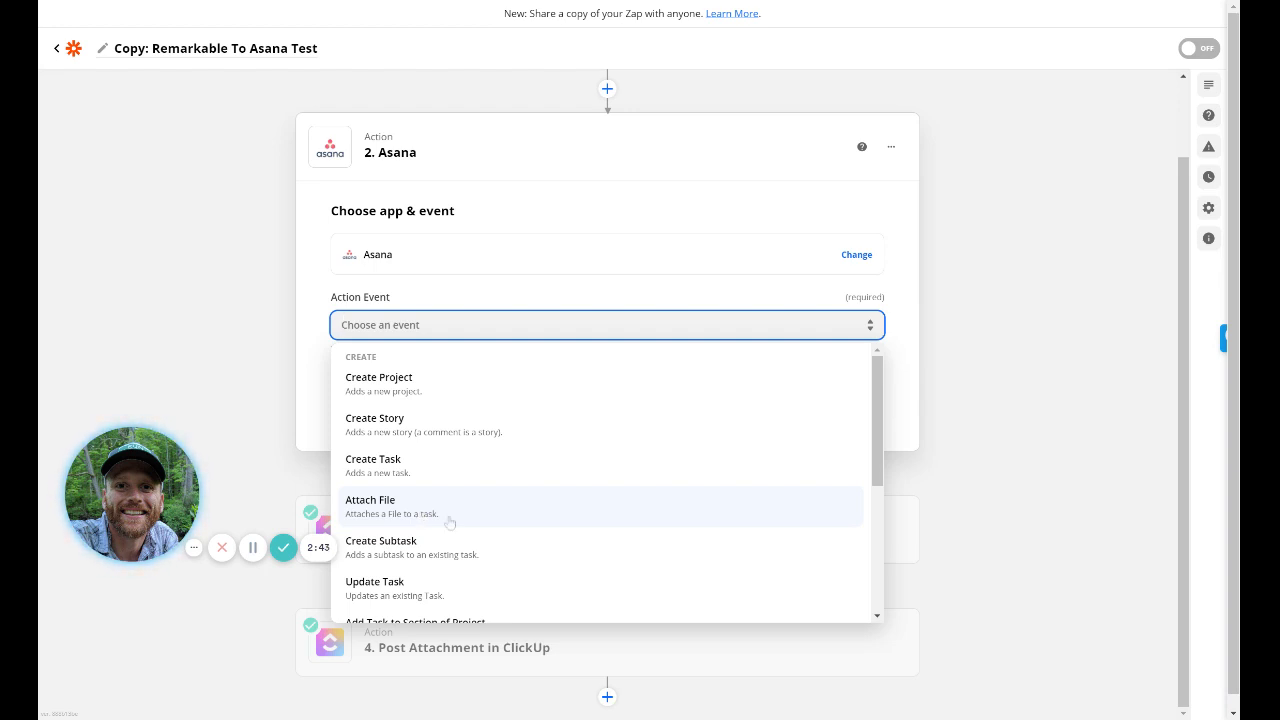
mouse_move(423, 523)
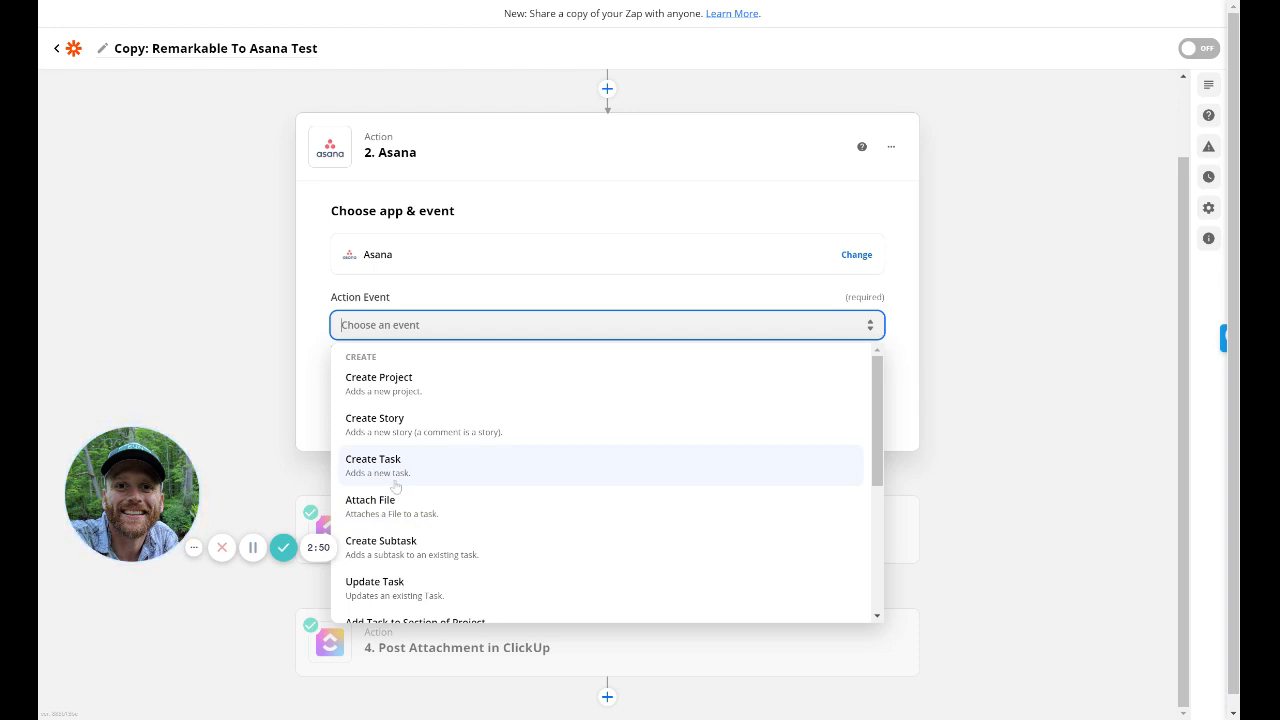
mouse_move(410, 513)
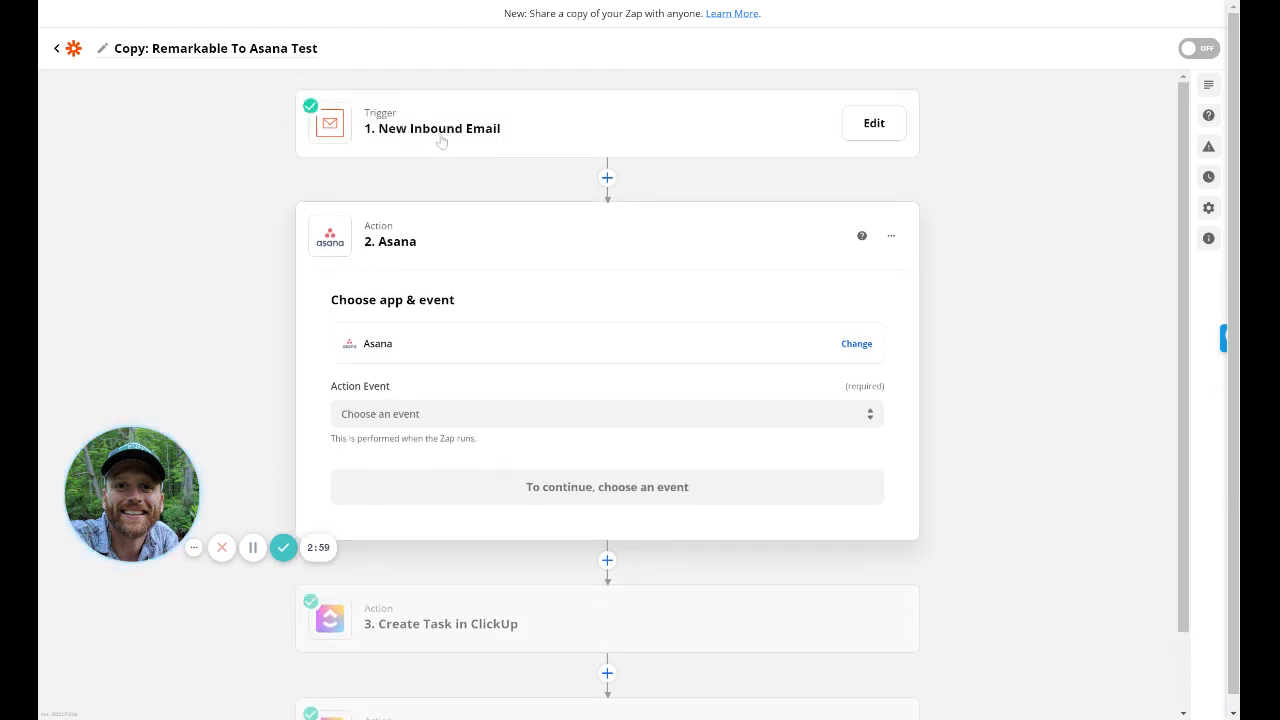
Browse the Asana Action Event list: Create Project, Create Story, Create Task, Attach File.
scroll(down, 3)
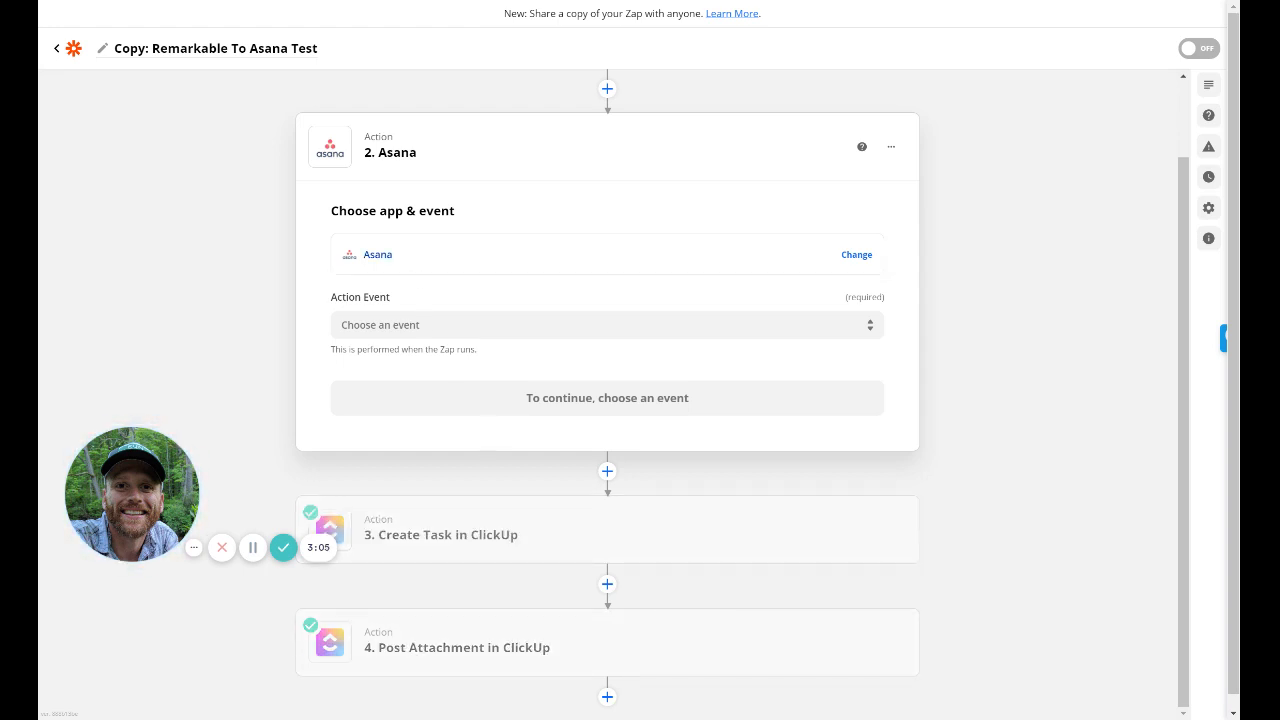
click(607, 324)
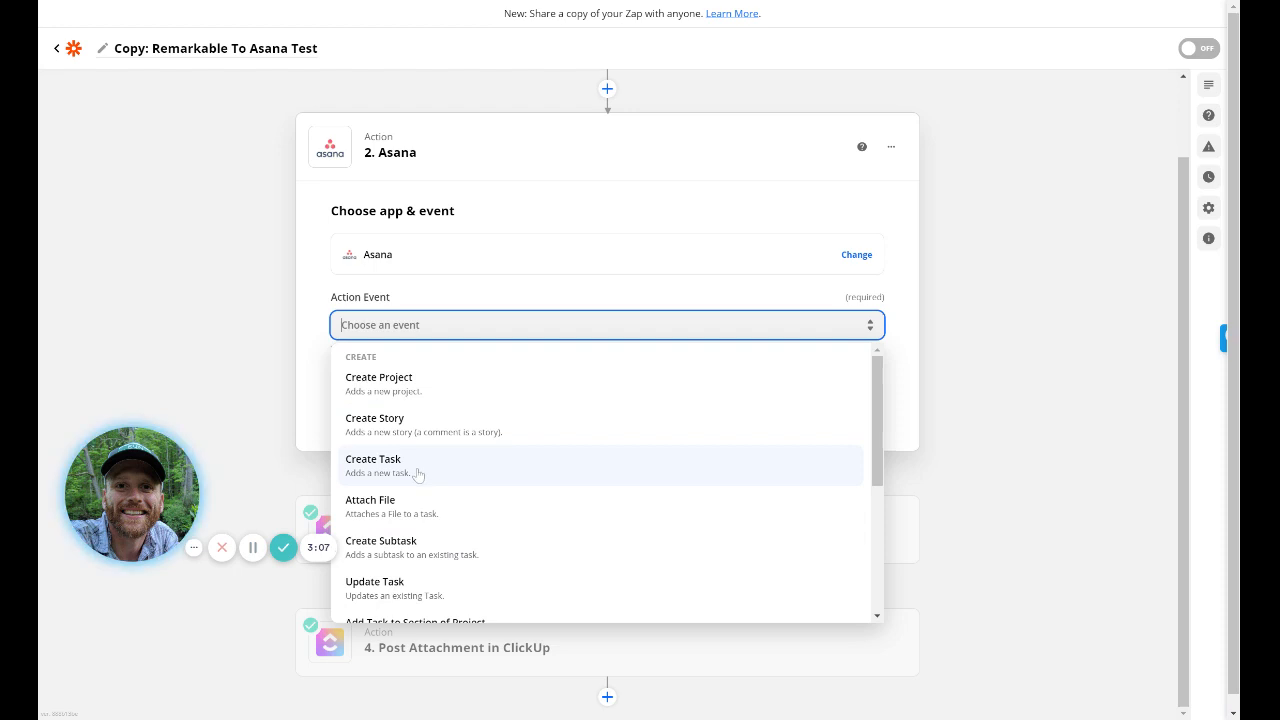
mouse_move(361, 512)
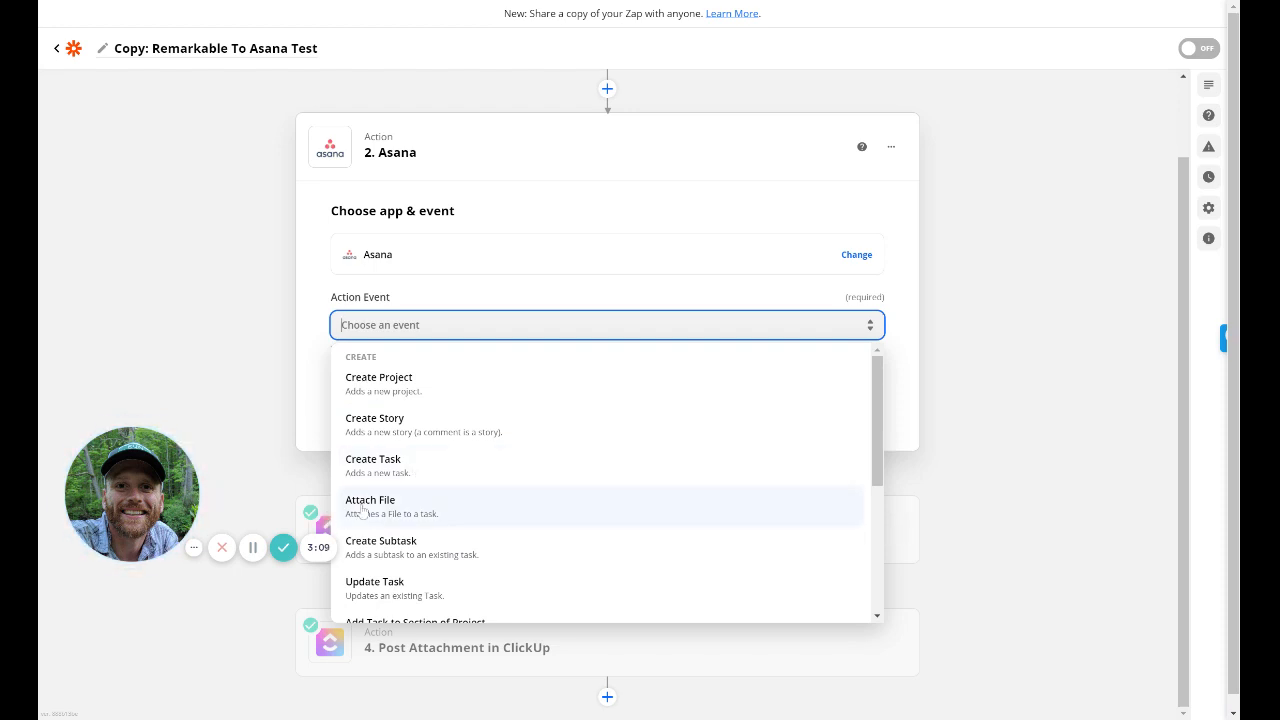
scroll(down, 3)
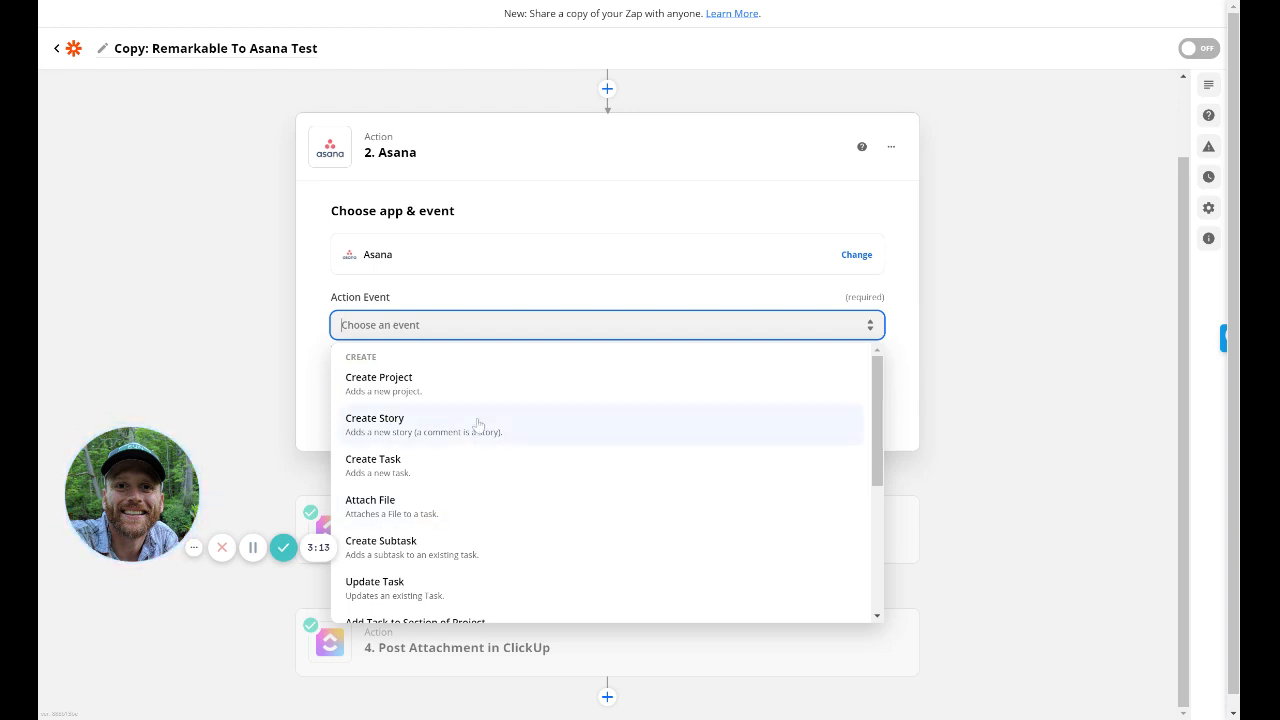
mouse_move(451, 414)
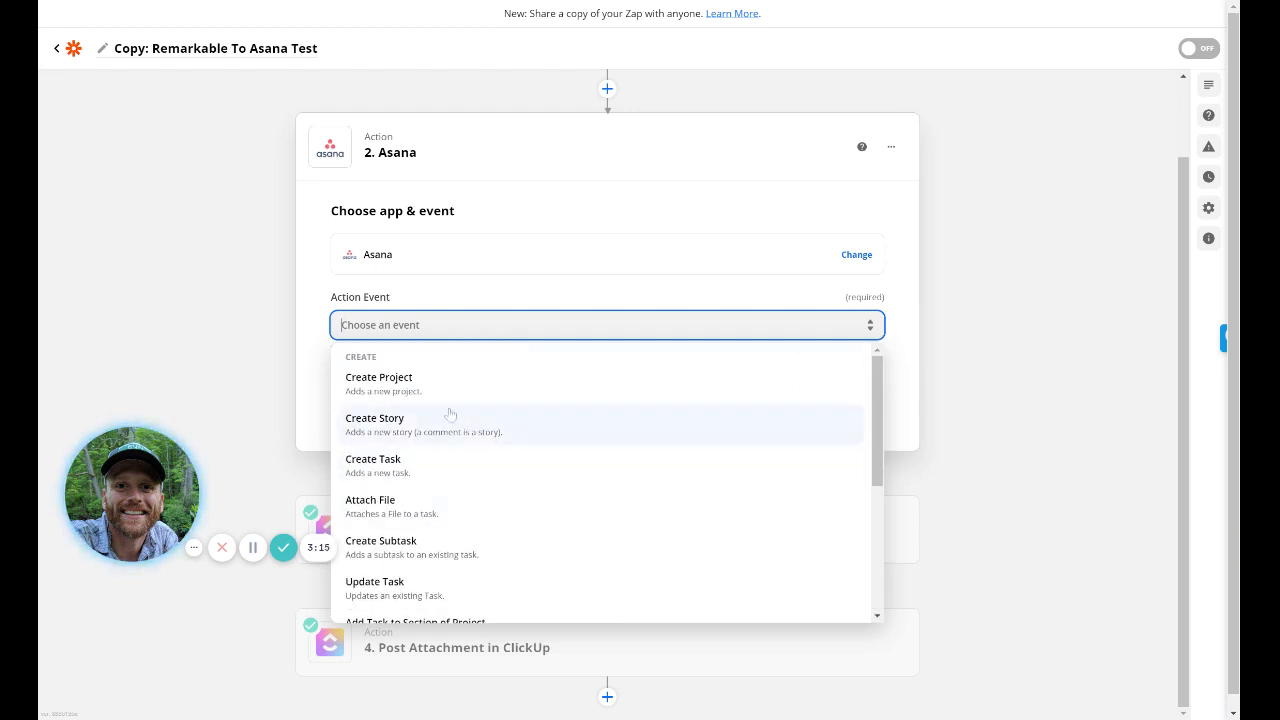